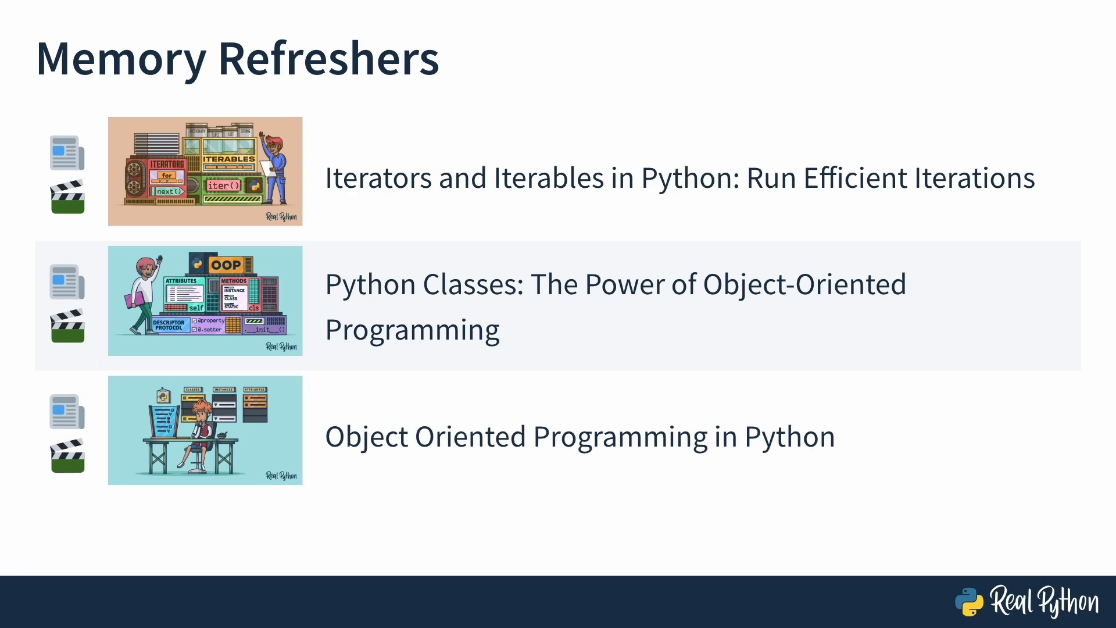
Advance past the Memory Refreshers slide to the Next Up slide
key(Right)
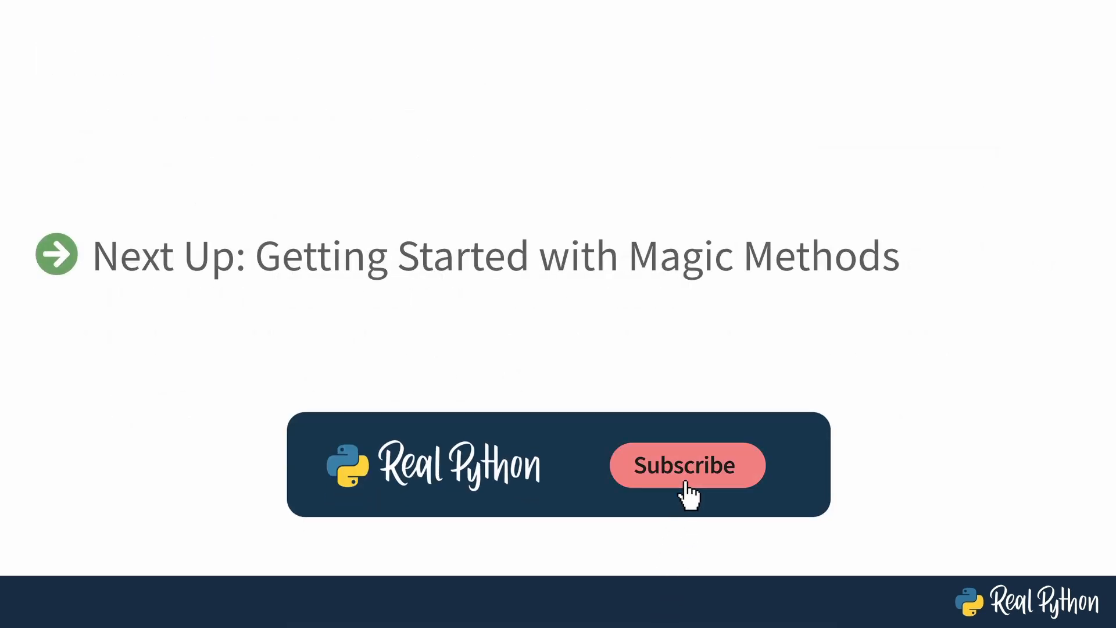
Advance to the Getting Started with Magic Methods slide with the docs quote
click(685, 466)
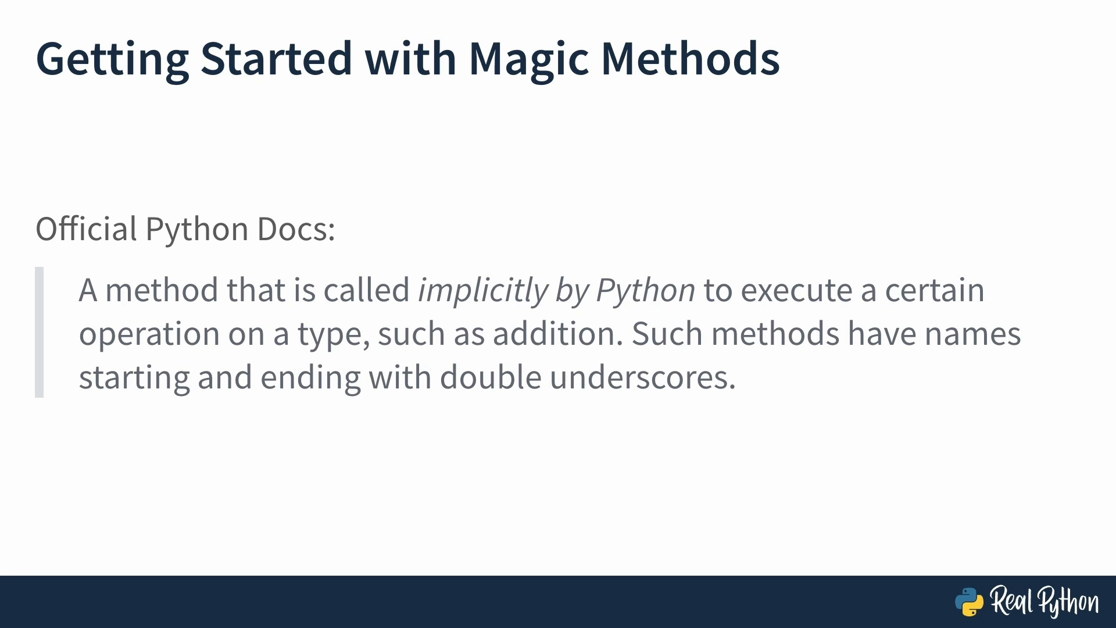
key(Right)
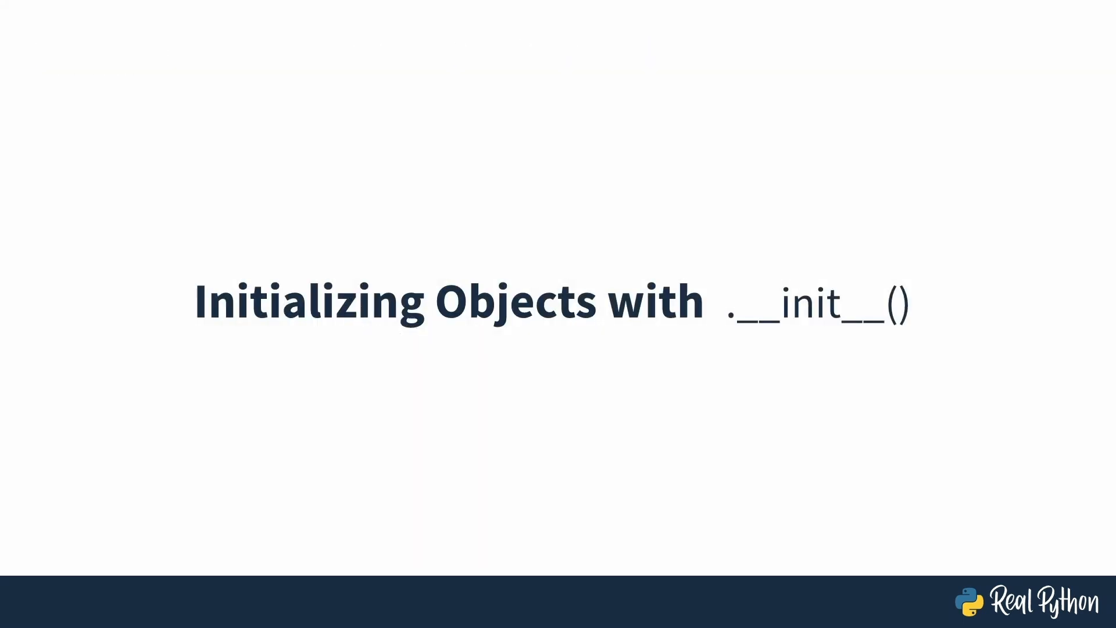
key(Right)
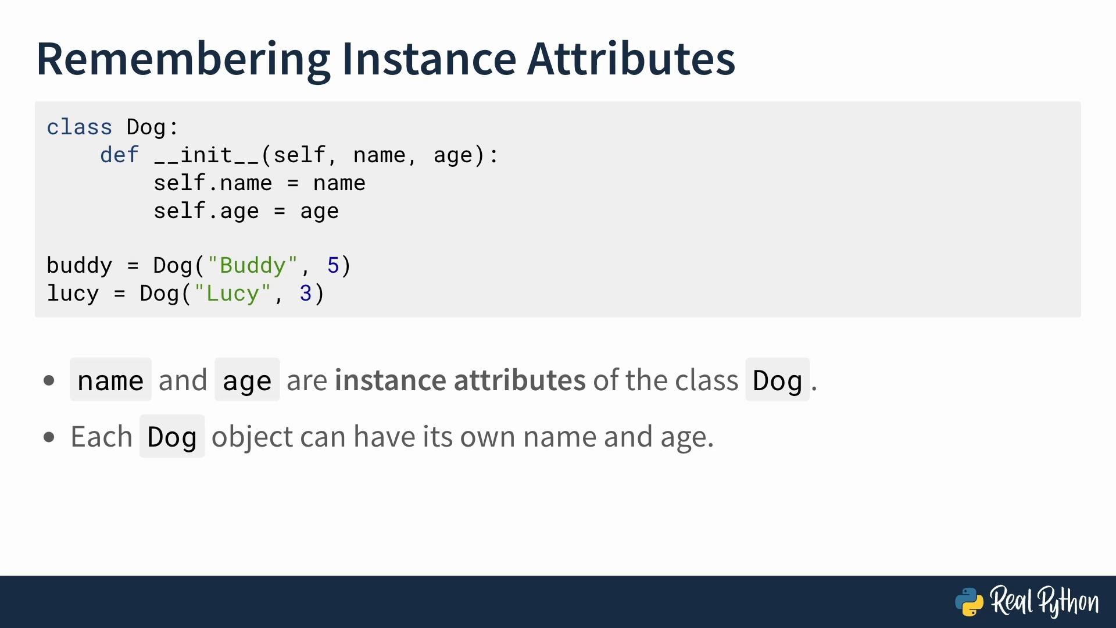
key(Right)
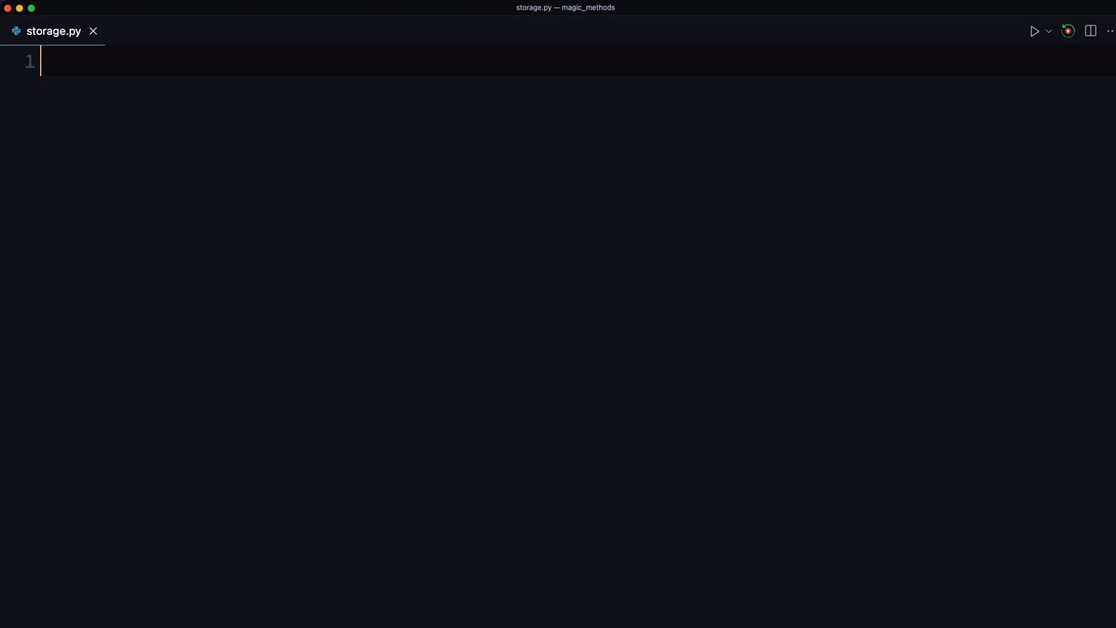
Define class Storage(float) with a __new__(cls, value, ...) method signature
text(c)
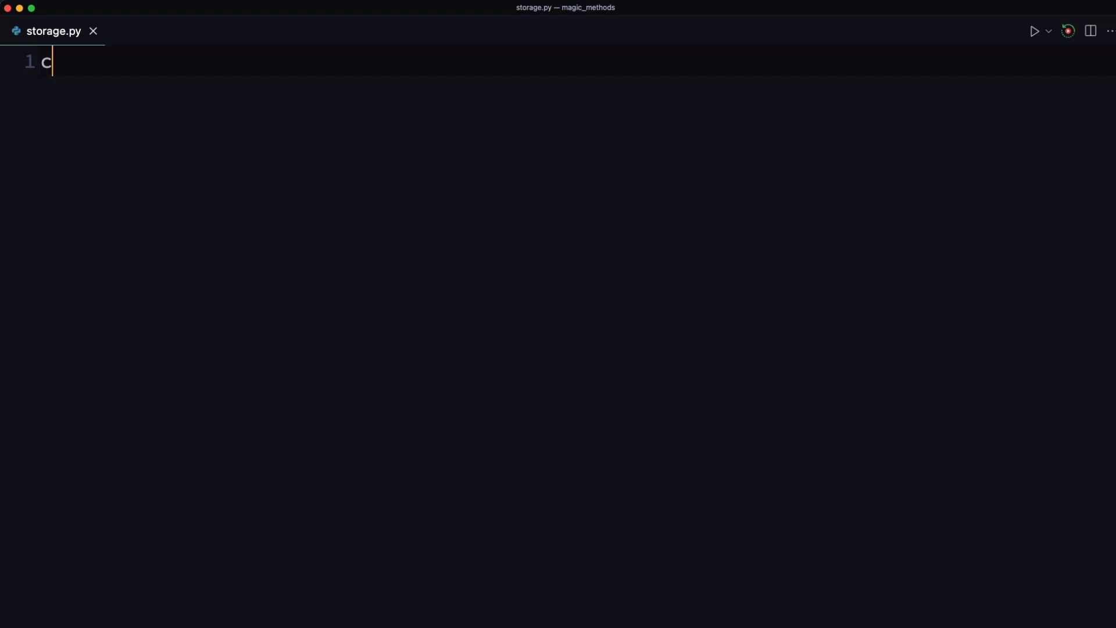
text(lass Storage)
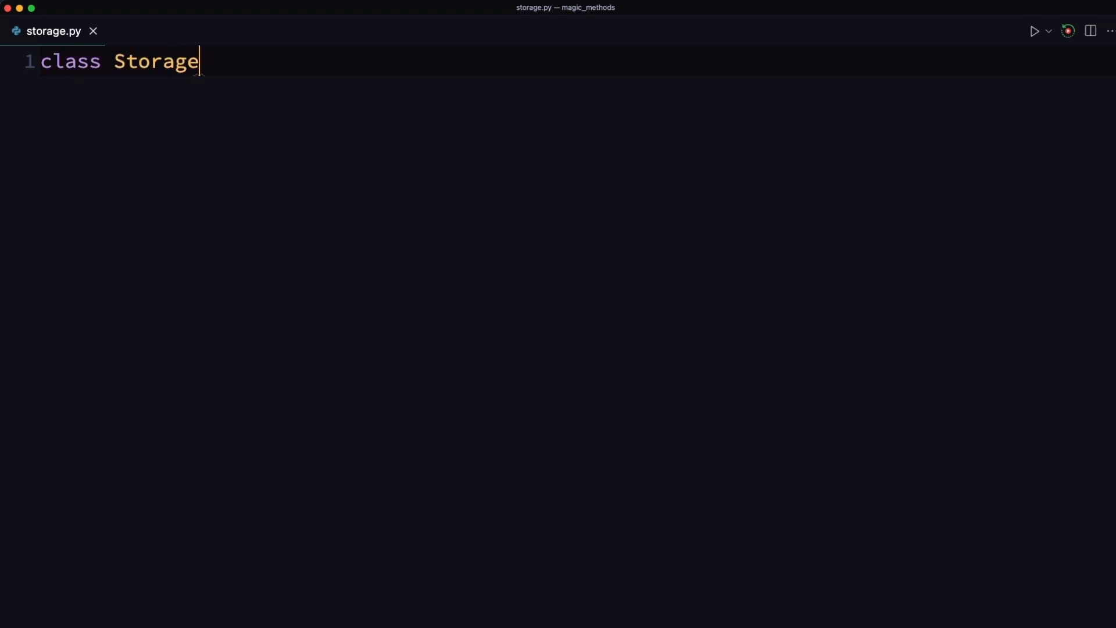
text((float))
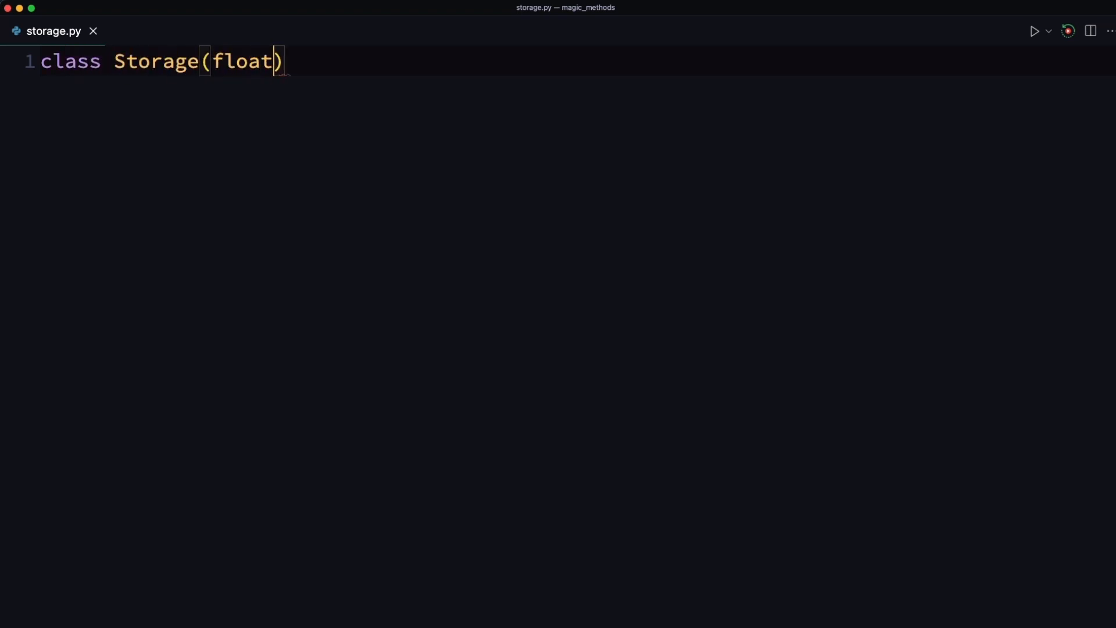
text(:)
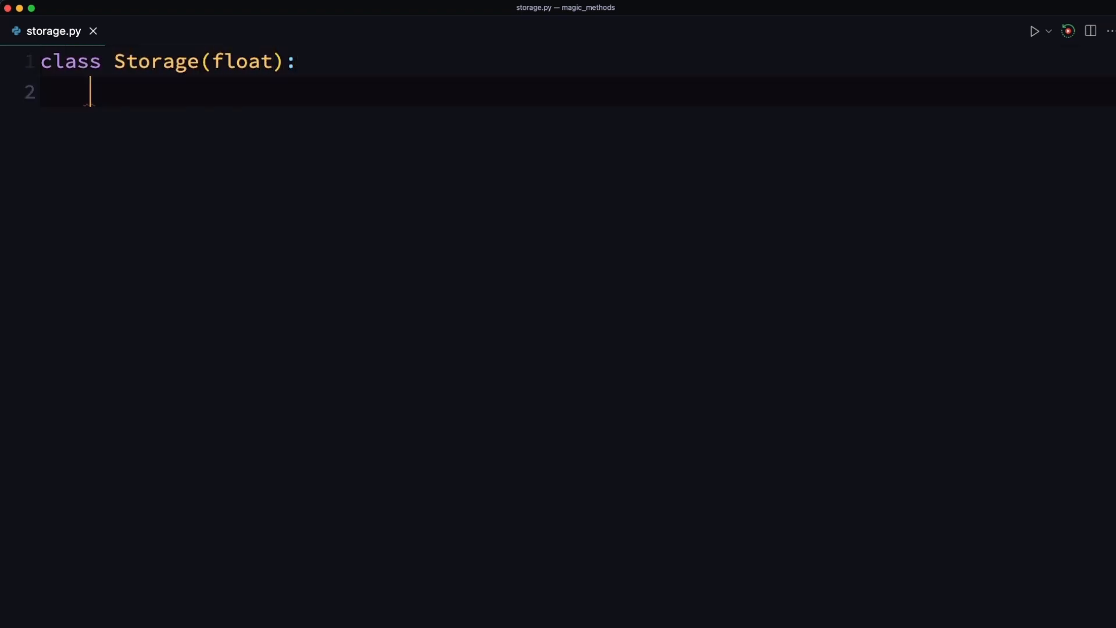
text(def __new)
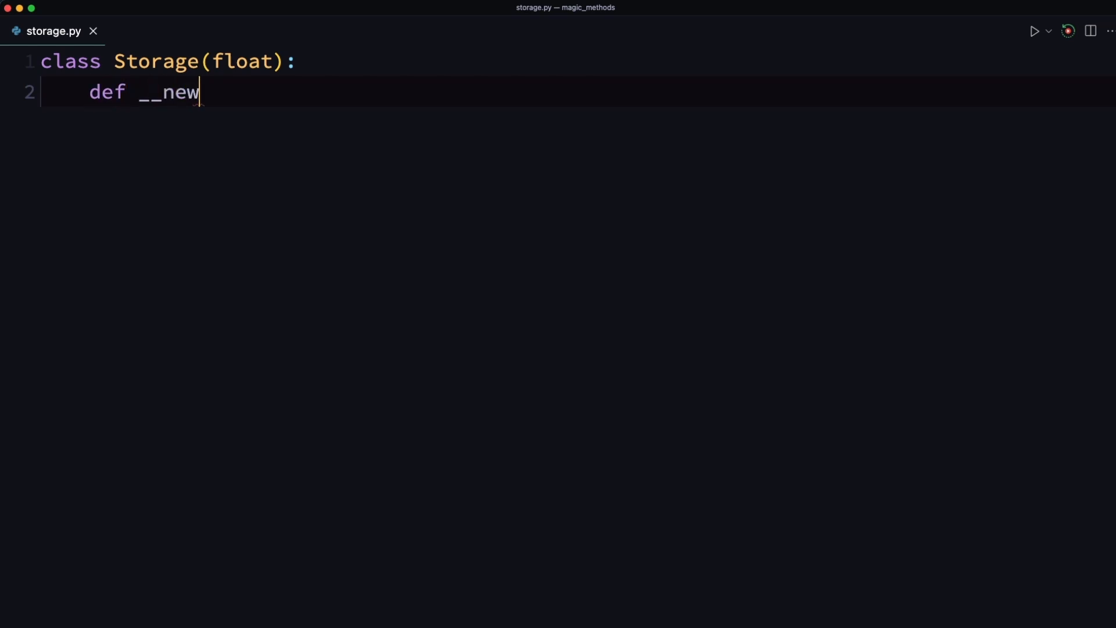
text(__)
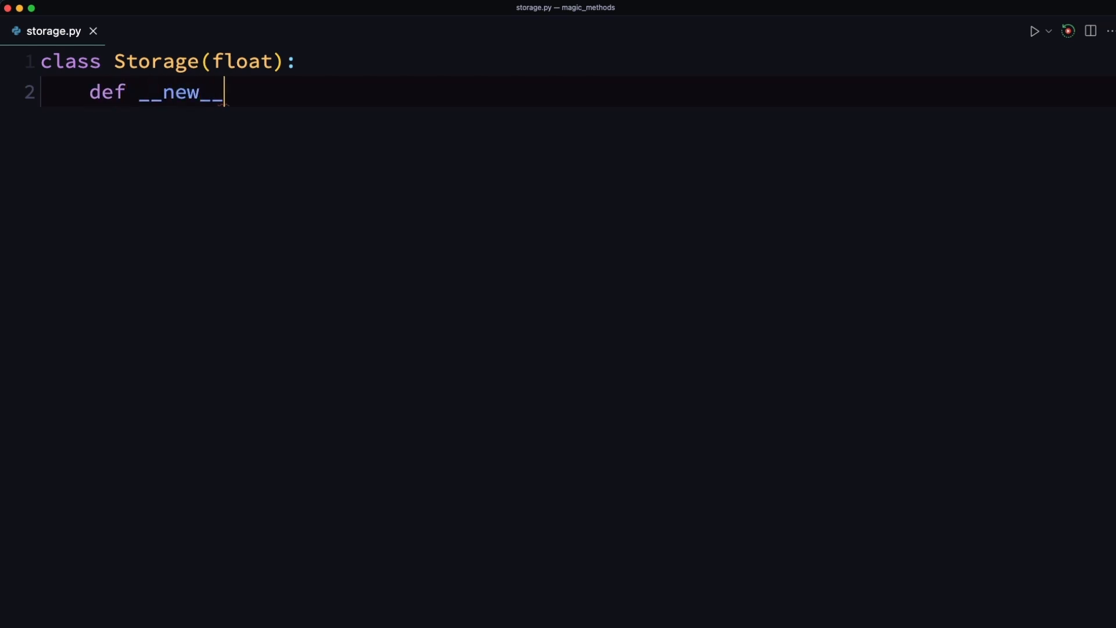
text(()
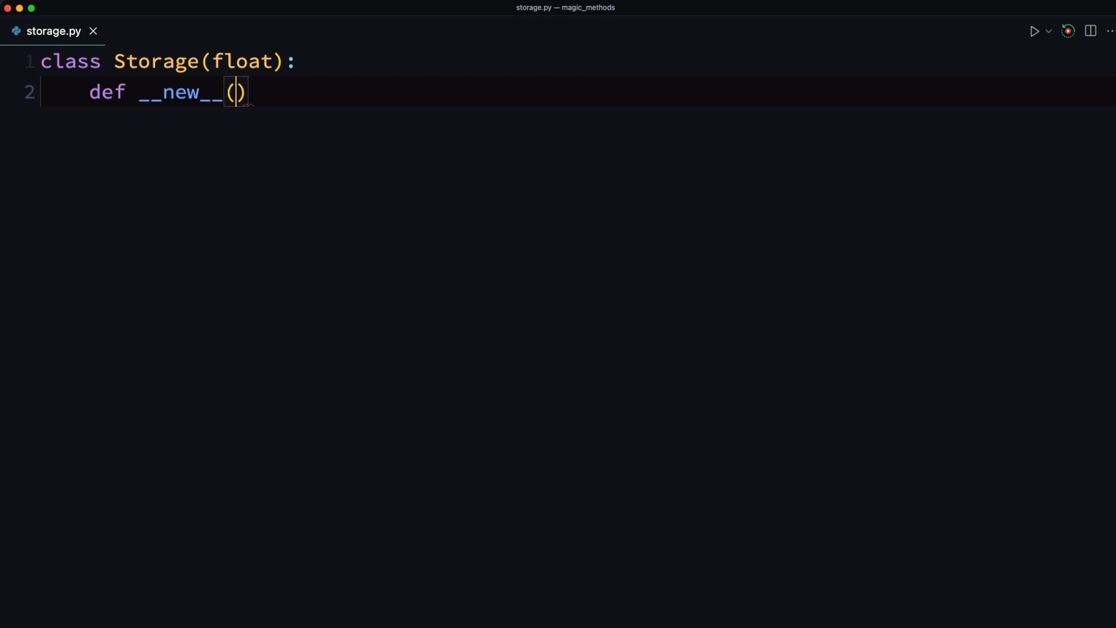
text(cls)
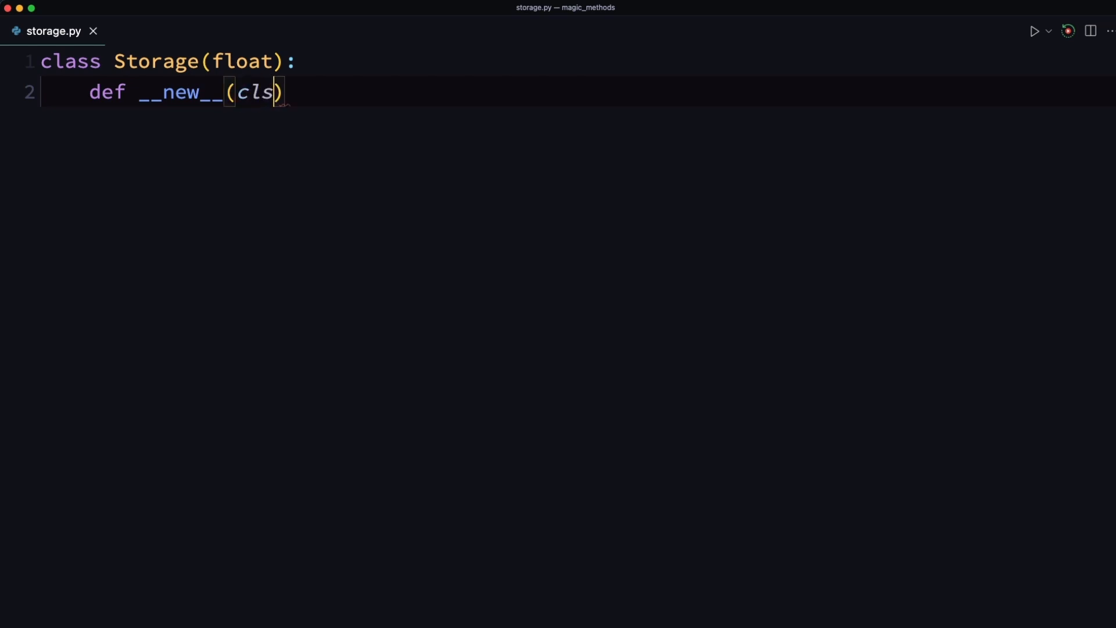
text(, value, unit)
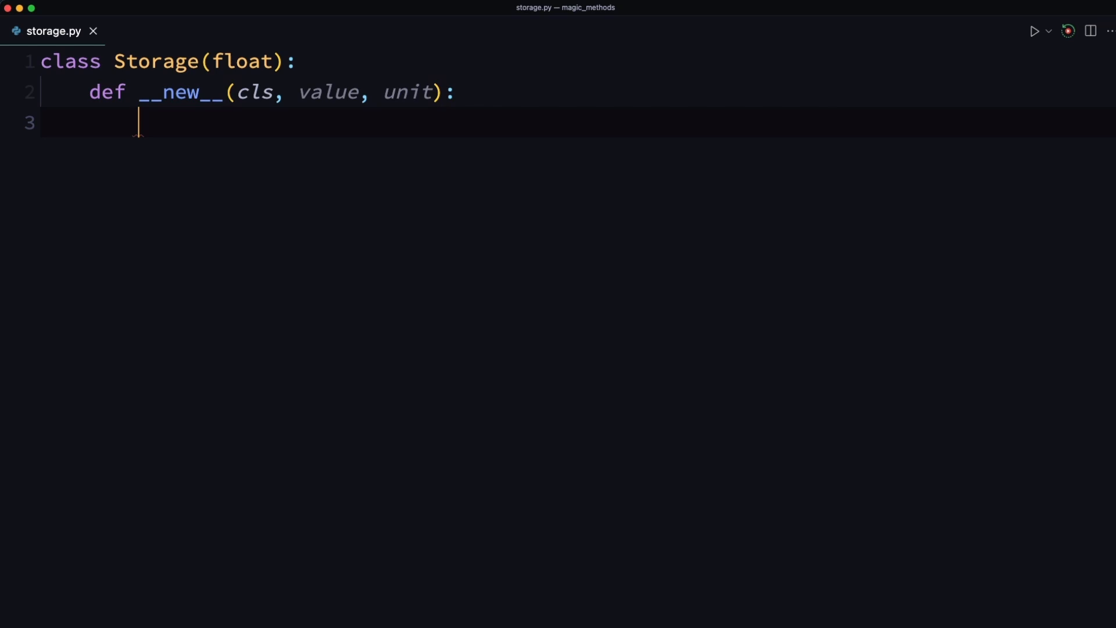
Create the instance with instance = super().__new__(cls, value)
text(ins)
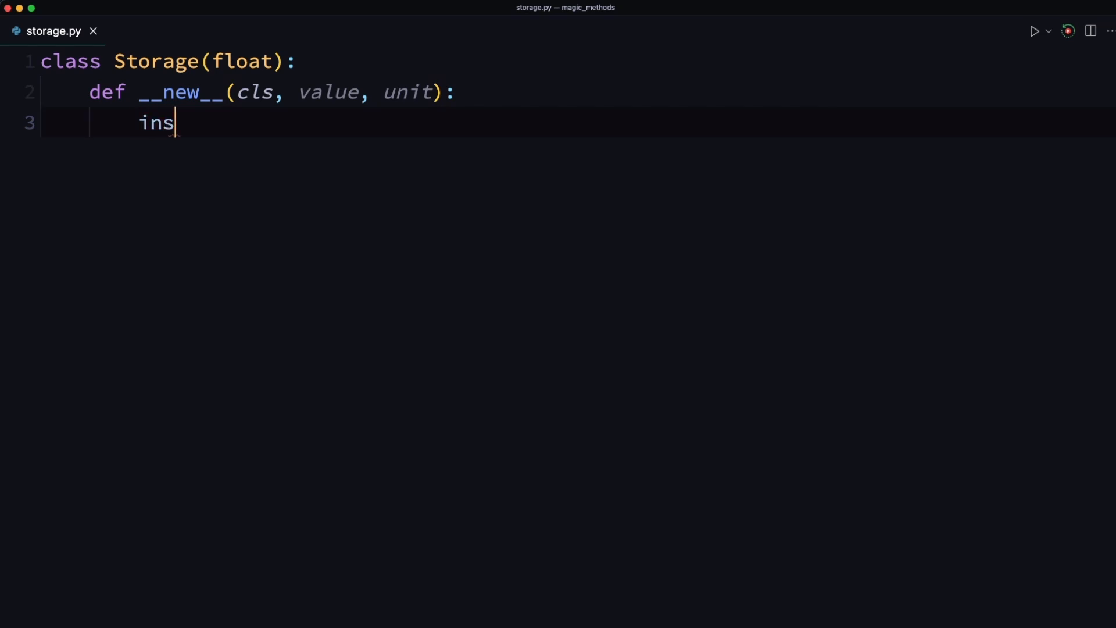
text(tance)
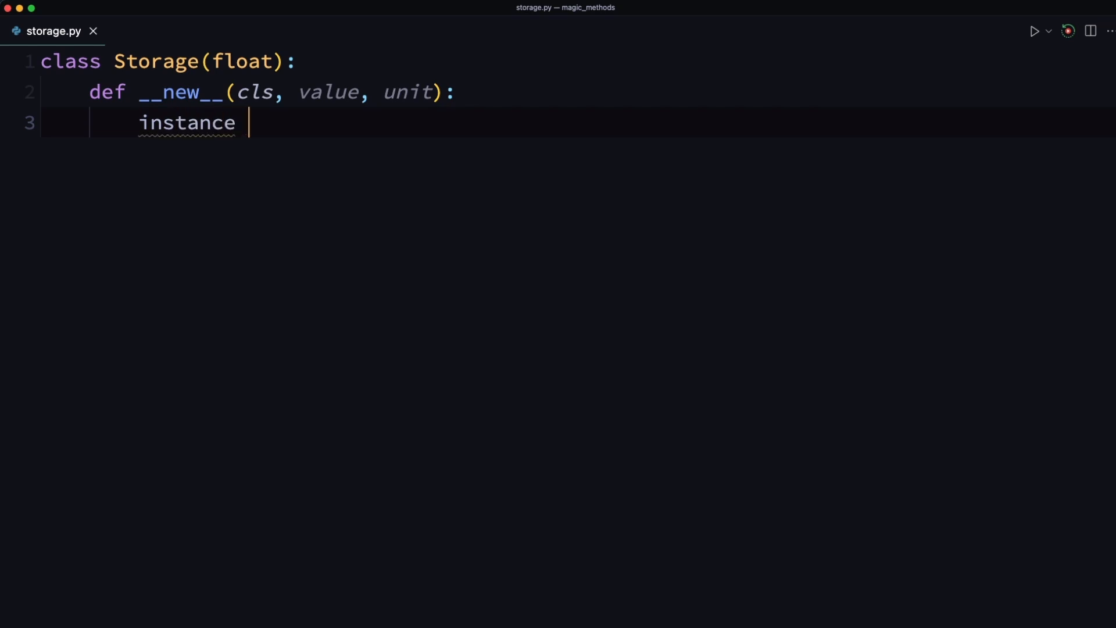
text(=)
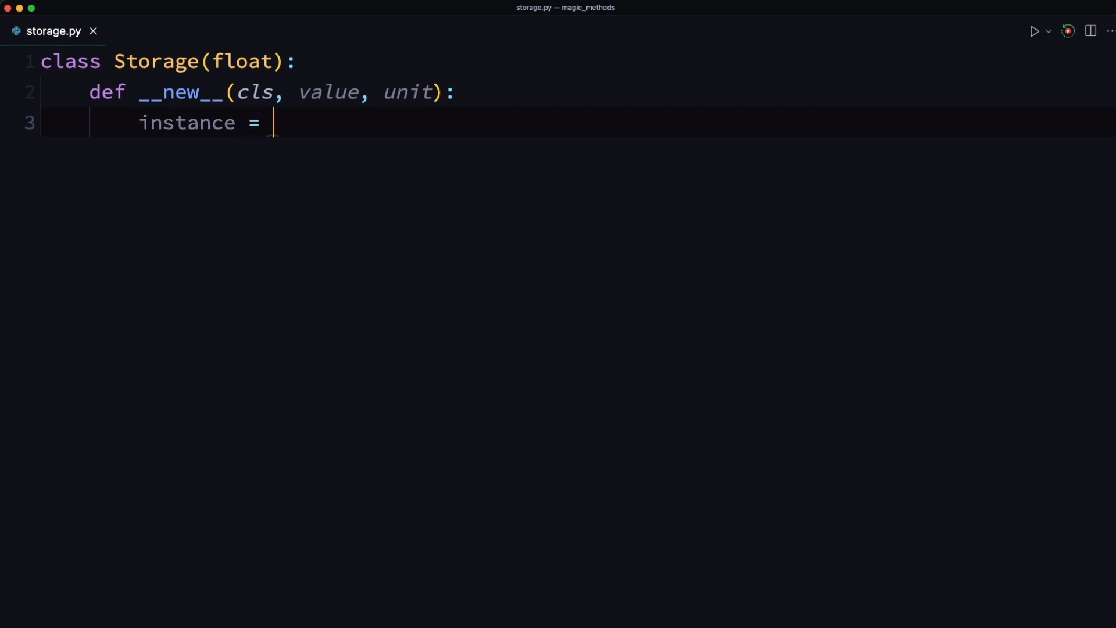
text(super())
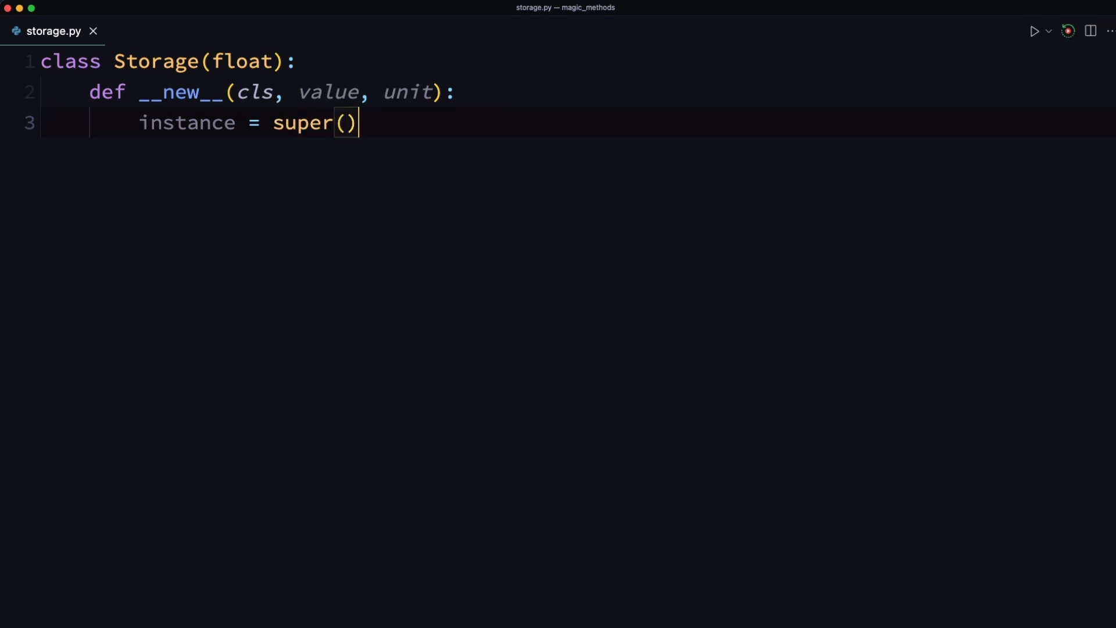
text(.__)
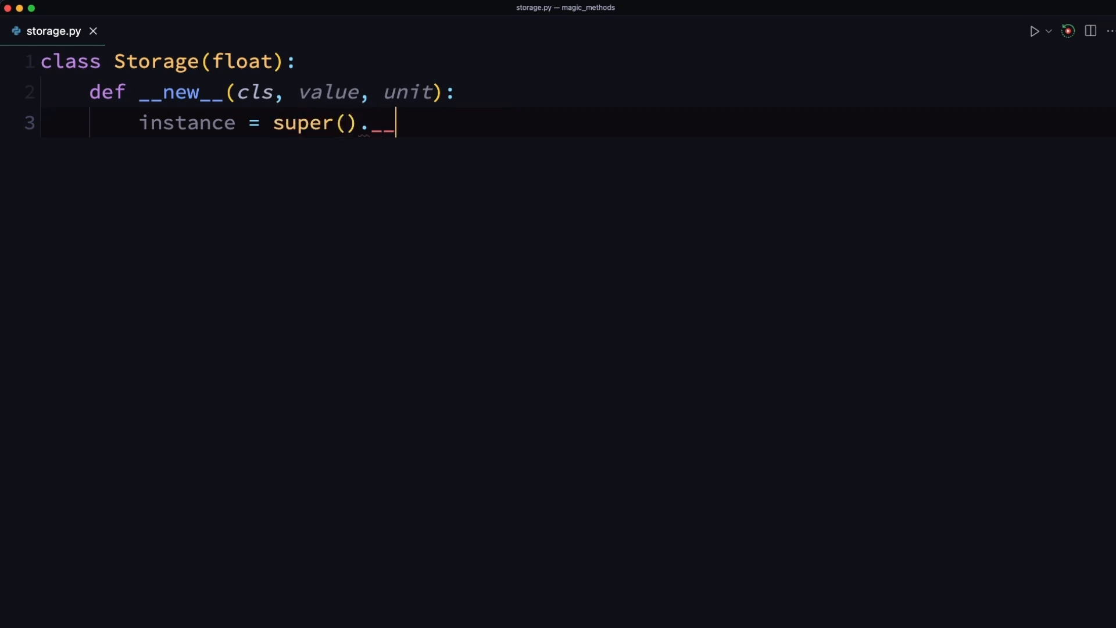
text(new__()
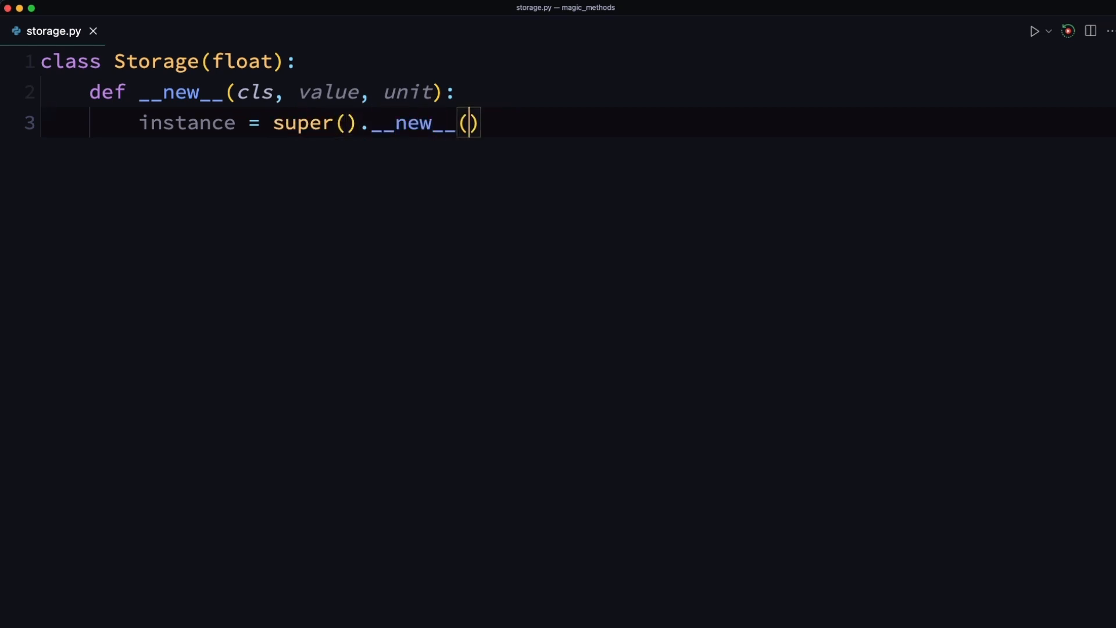
text(cls,)
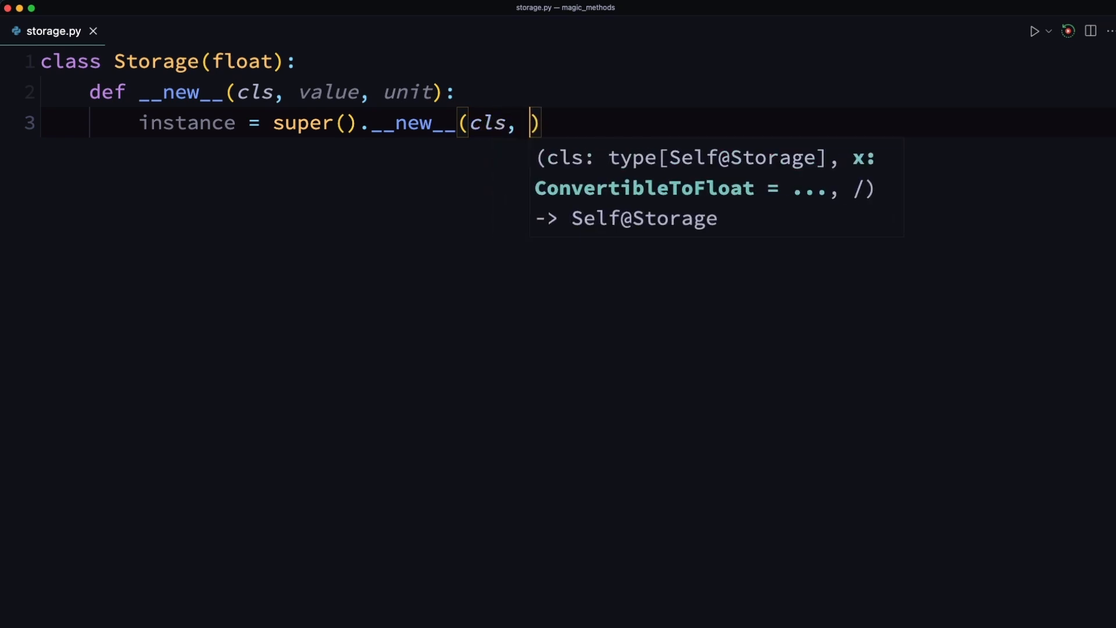
text(value)
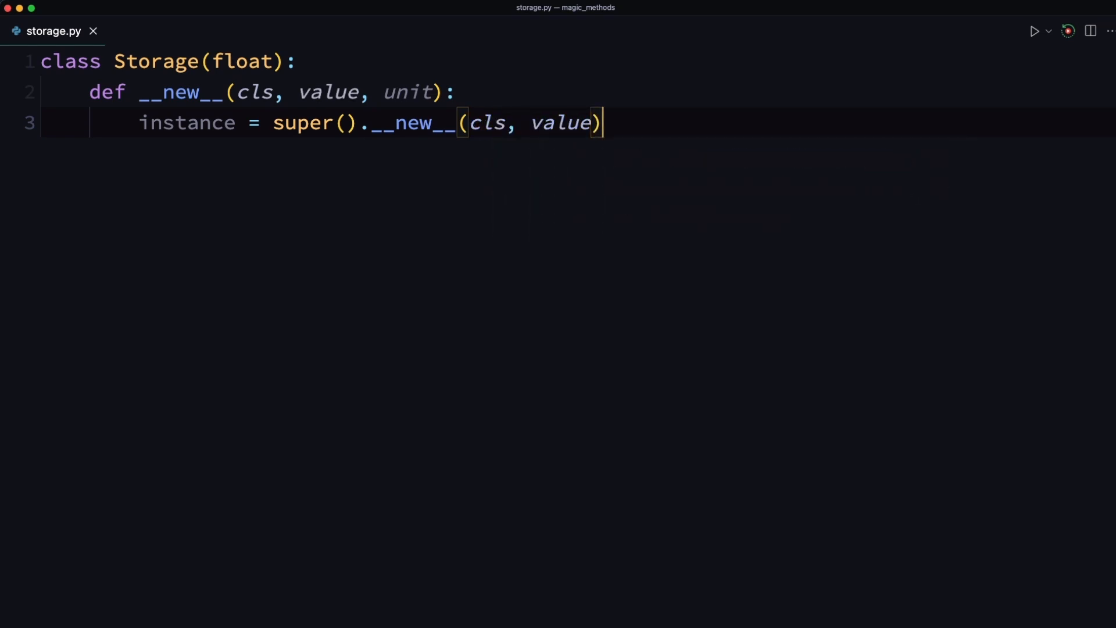
key(Enter)
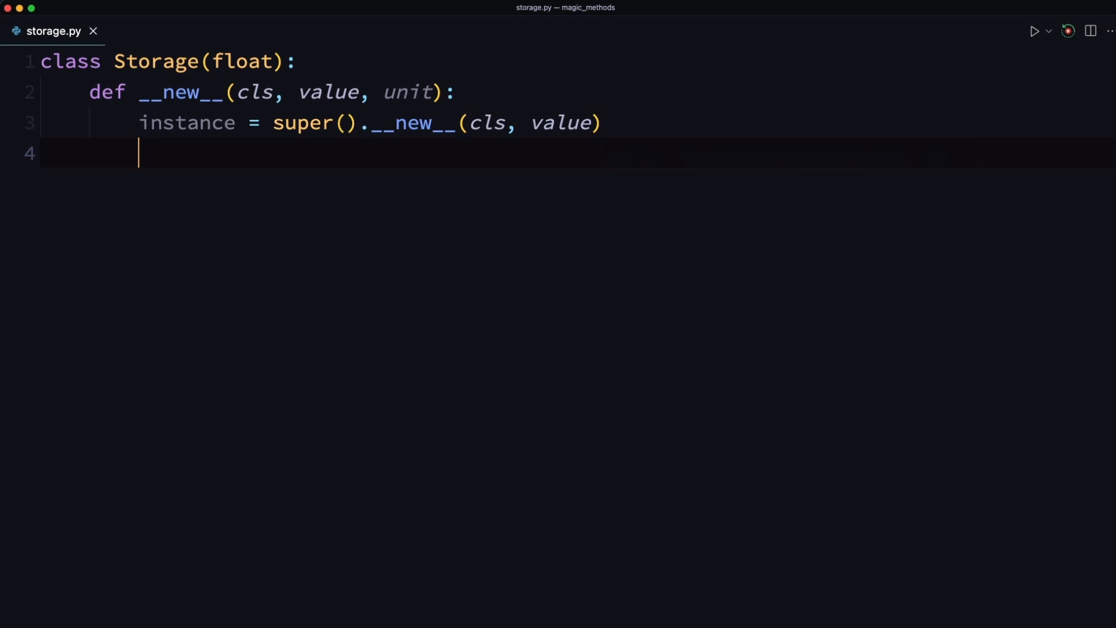
Set instance.unit and instance.value, return the instance, and begin the storage_ line
text(instance)
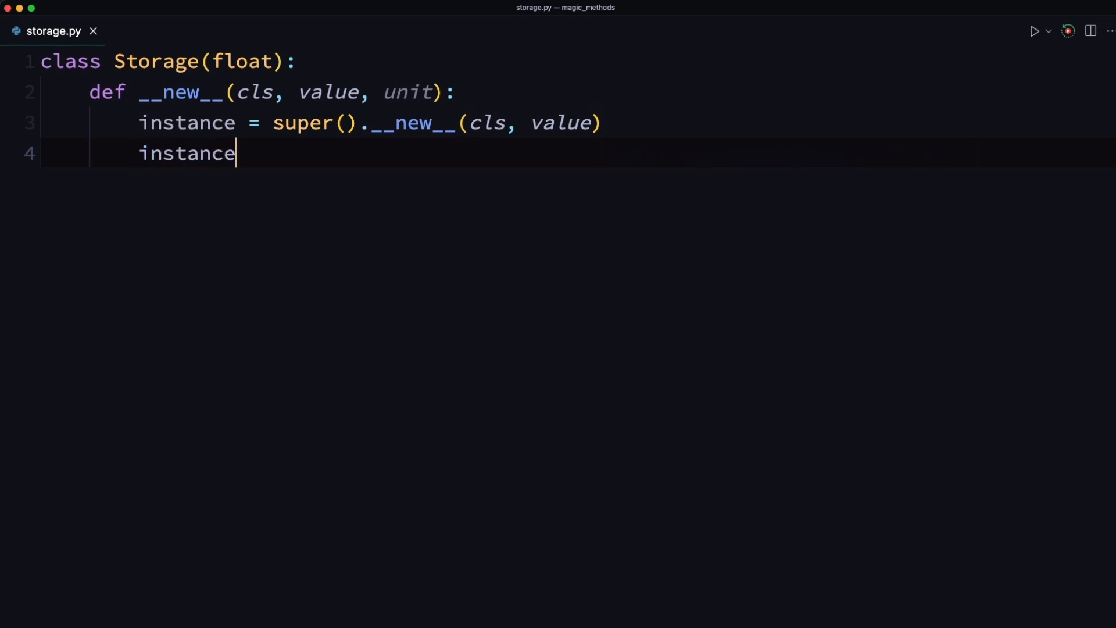
text(.unit = u)
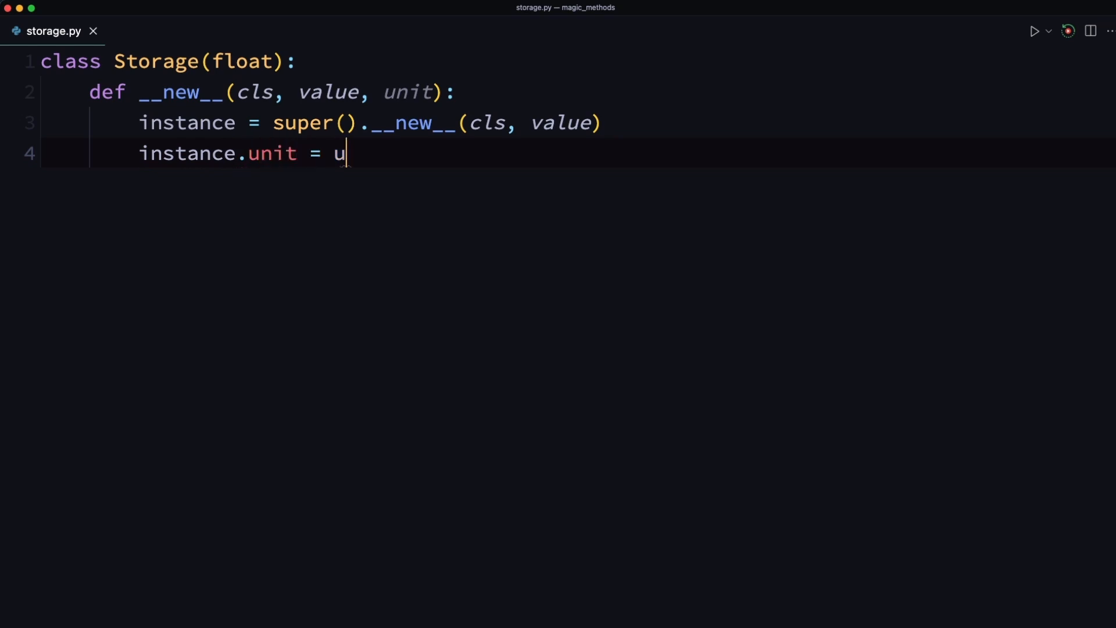
text(nit)
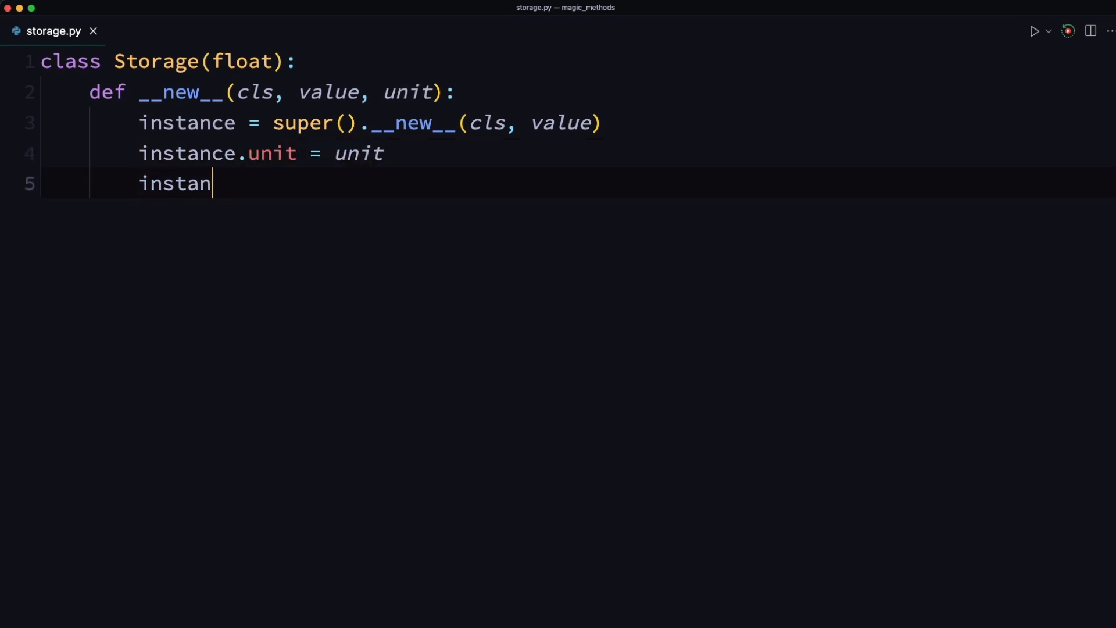
text(ce.value = value)
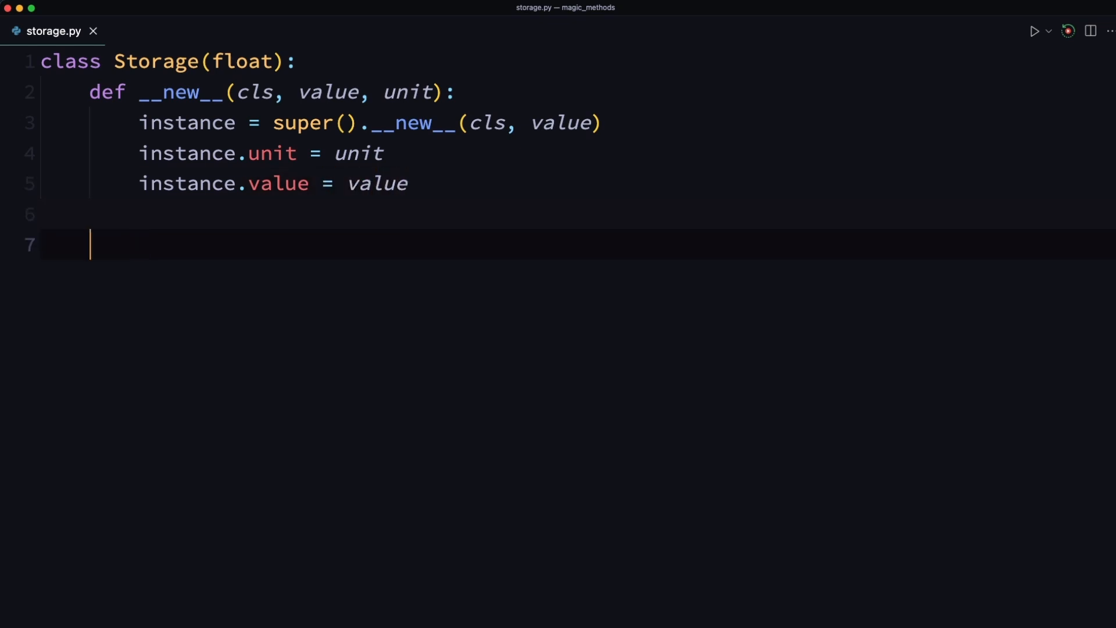
text(return instance)
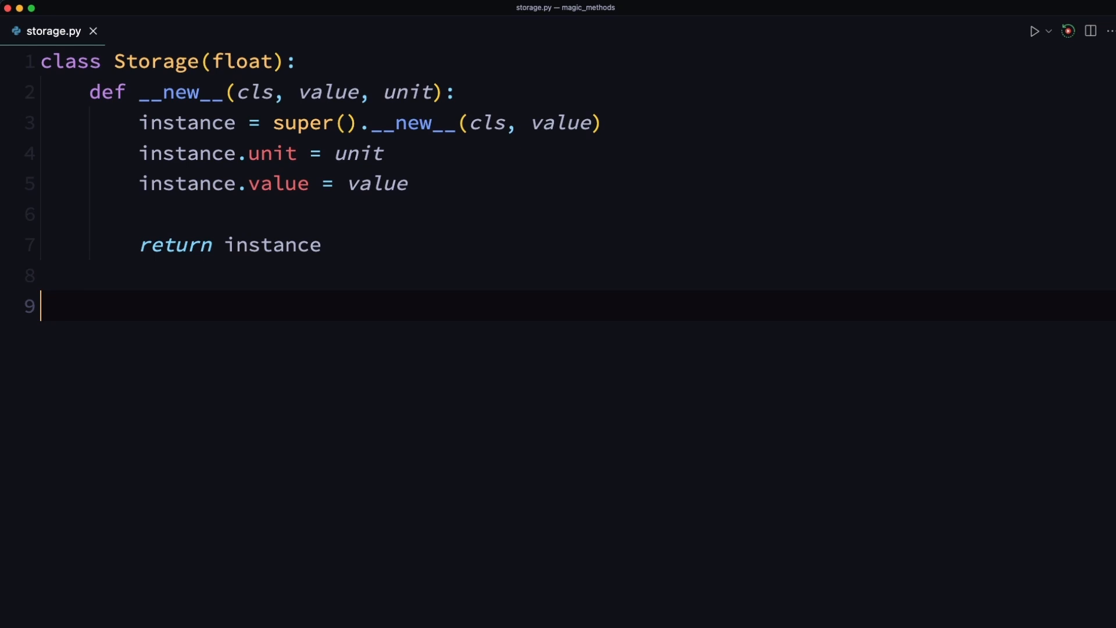
text(storage_)
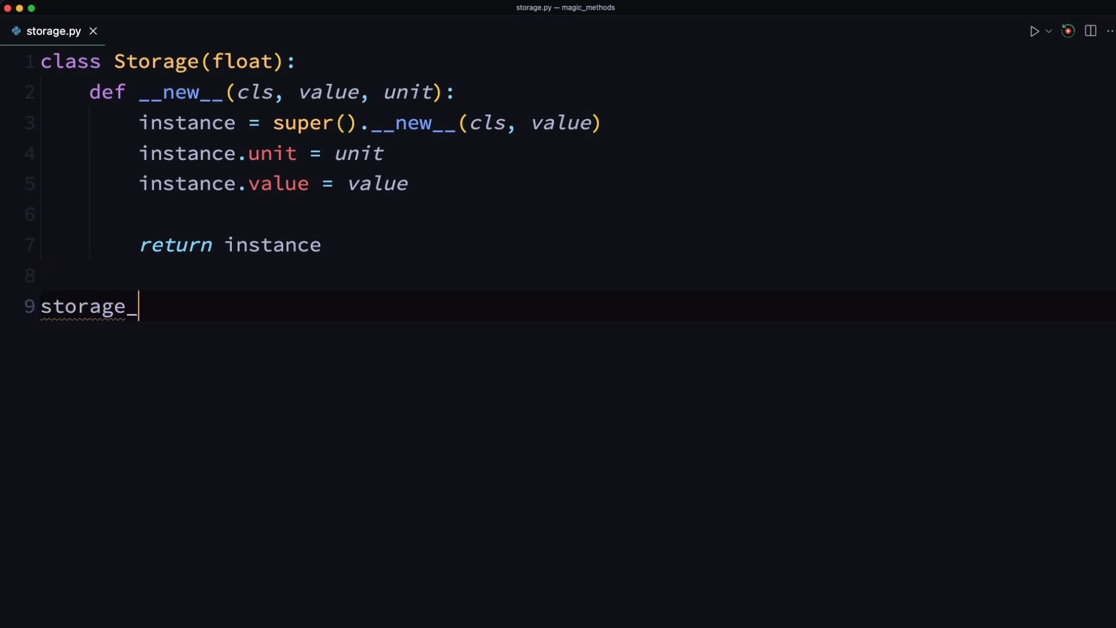
Assign storage_size = Storage(512, "GB")
text(size =)
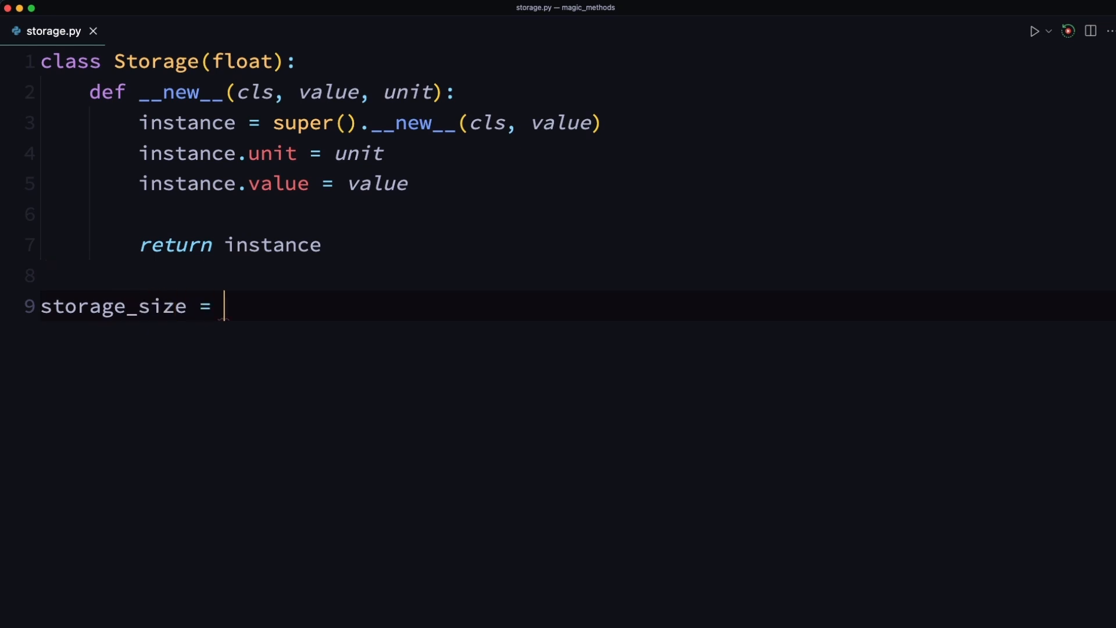
text(Storage)
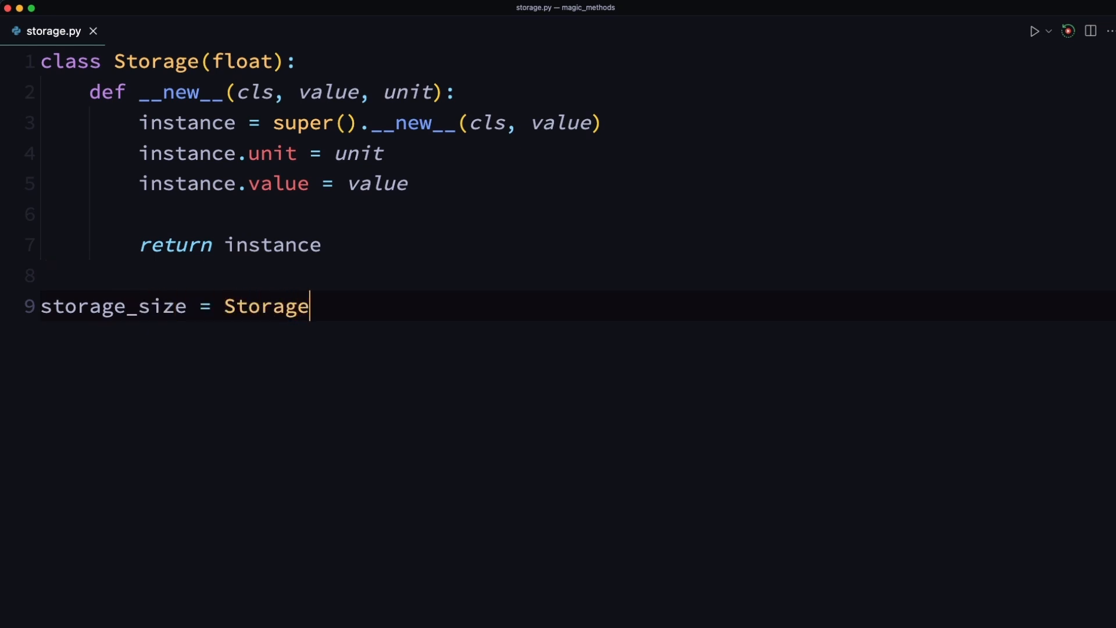
text(())
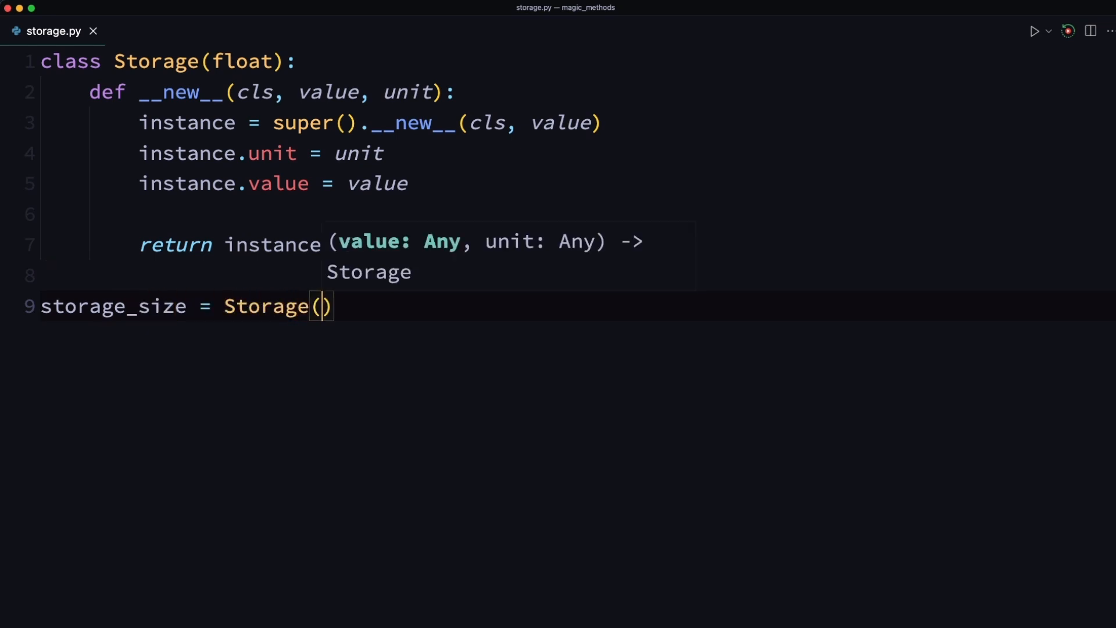
text(512,)
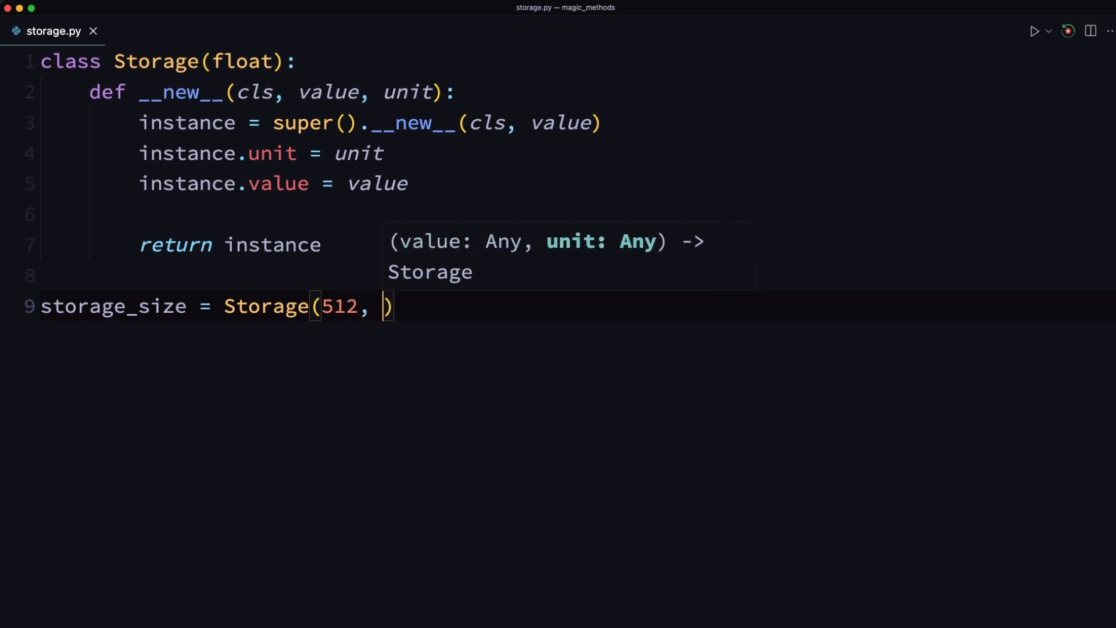
text("GB")
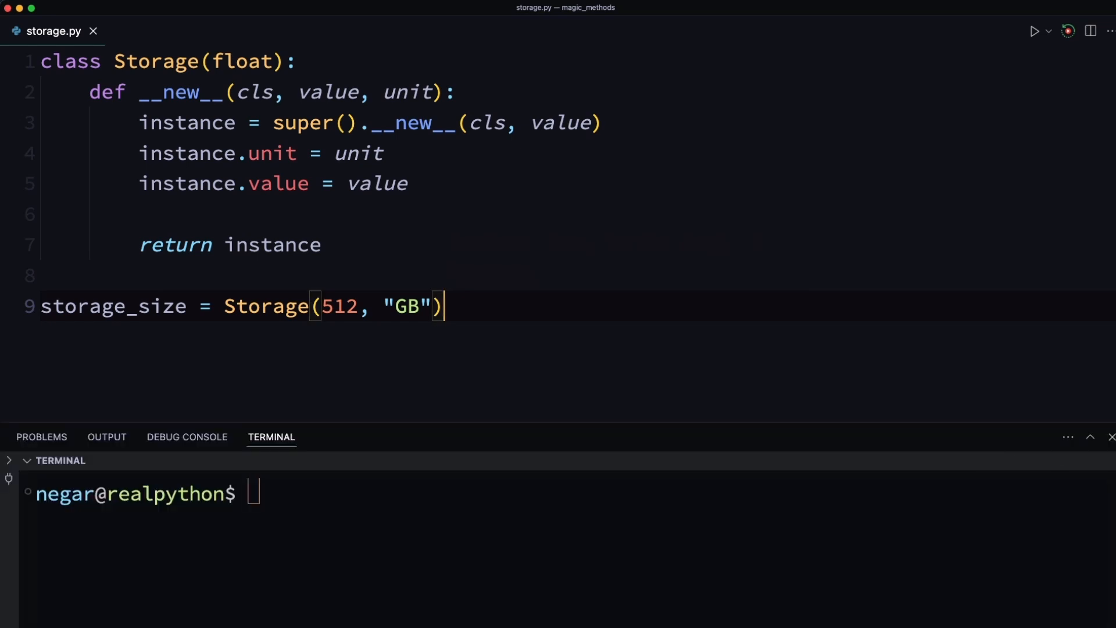
Add print(storage_size) and run python3 storage.py so the terminal shows 512.0
text(print(storage_size)
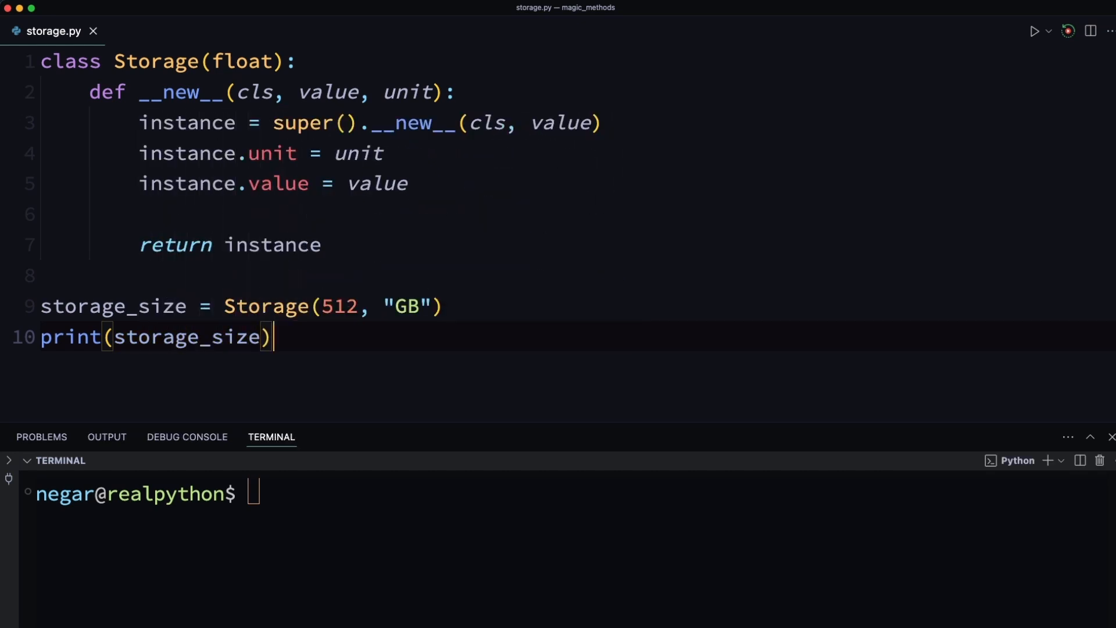
text(python3 storage.py)
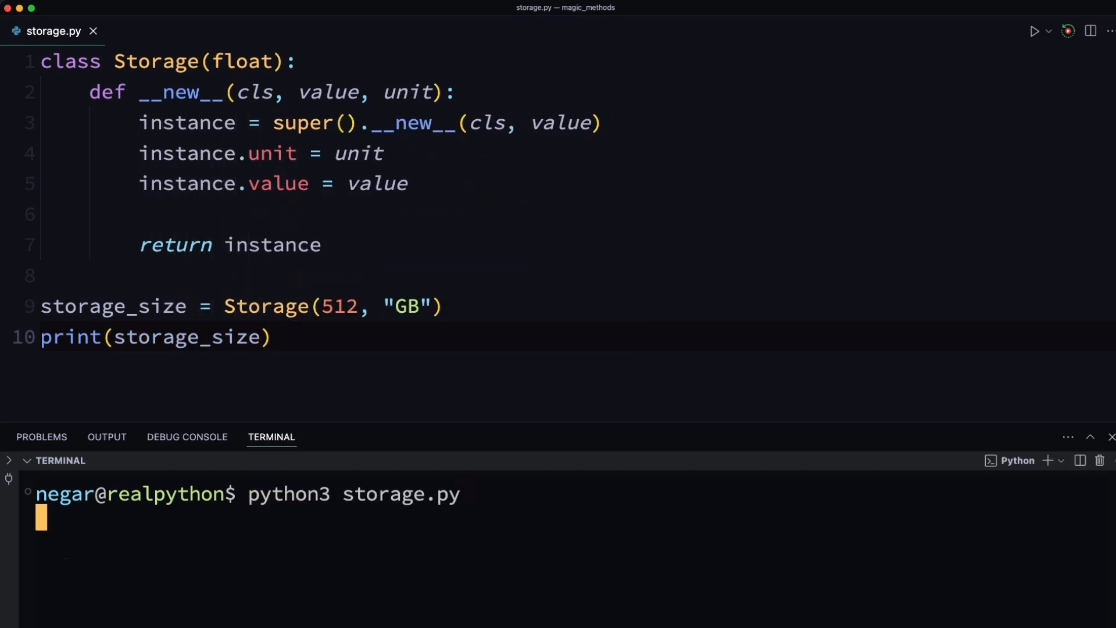
key(enter)
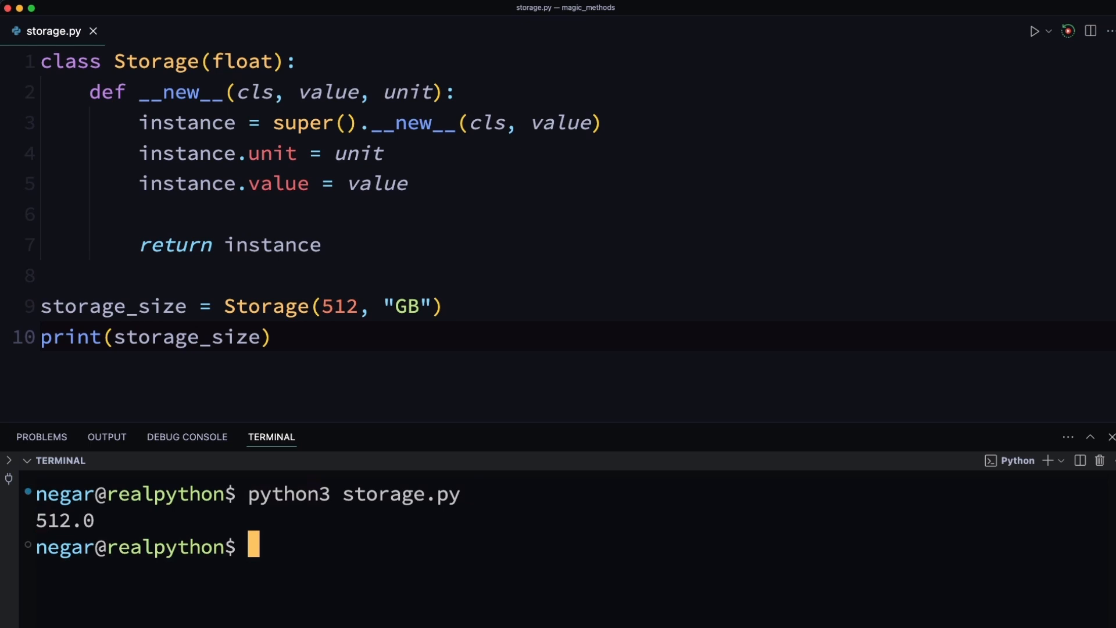